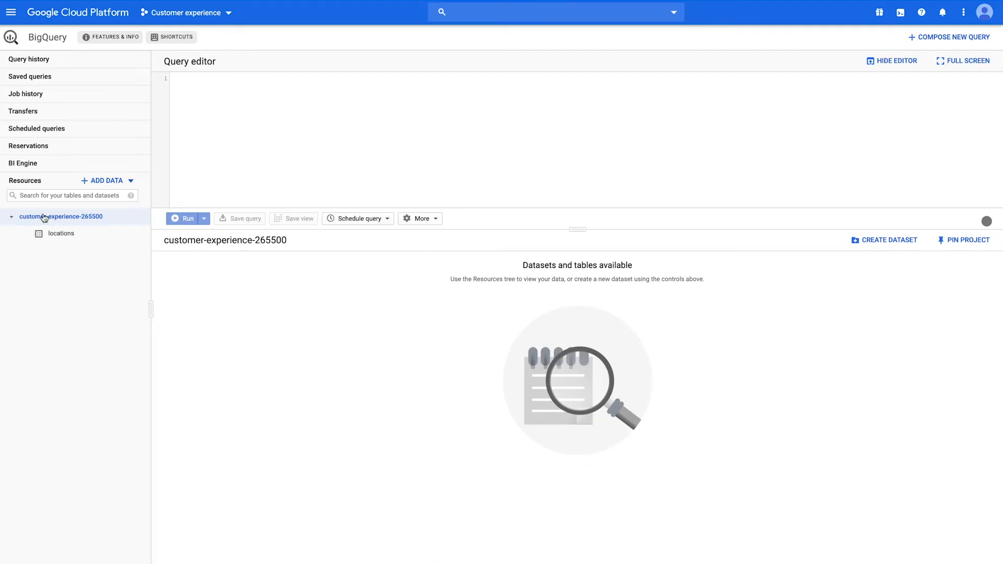
Collapse the customer-experience-265500 project in the Resources panel.
{"action": "left_click", "coordinate": [60, 233]}
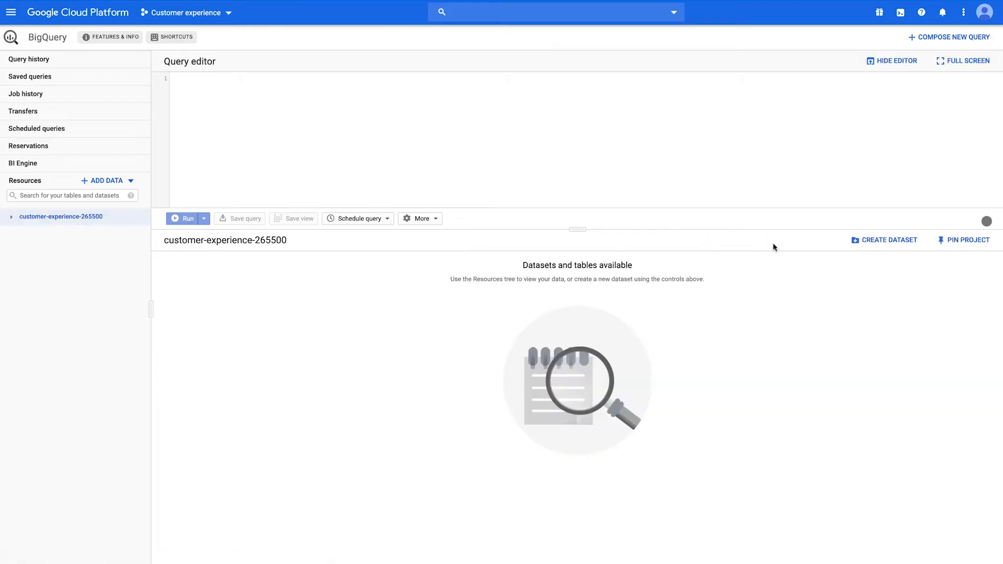
Create a dataset with ID 'deposits' located in the United States (US).
{"action": "left_click", "coordinate": [884, 240]}
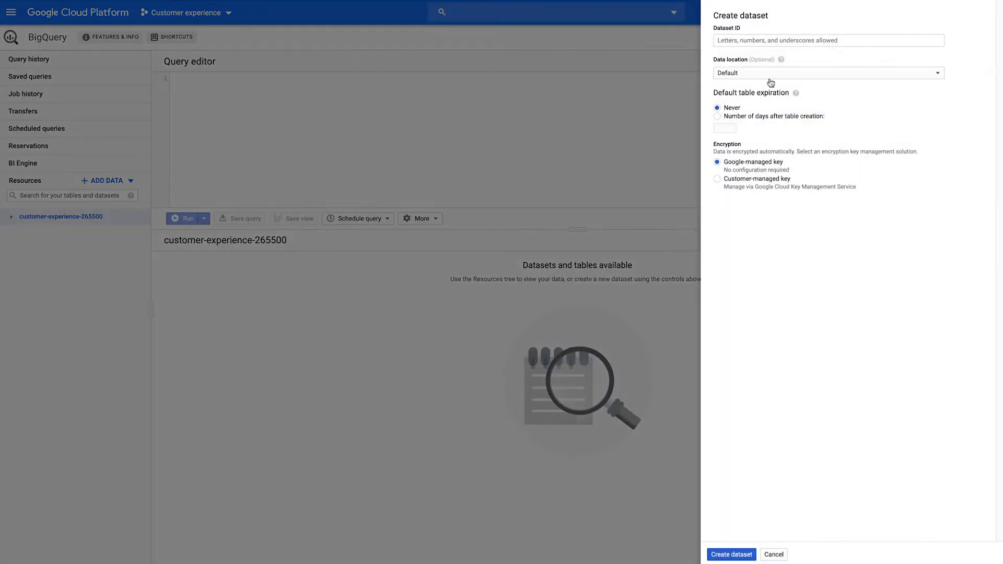
{"action": "left_click", "coordinate": [828, 41]}
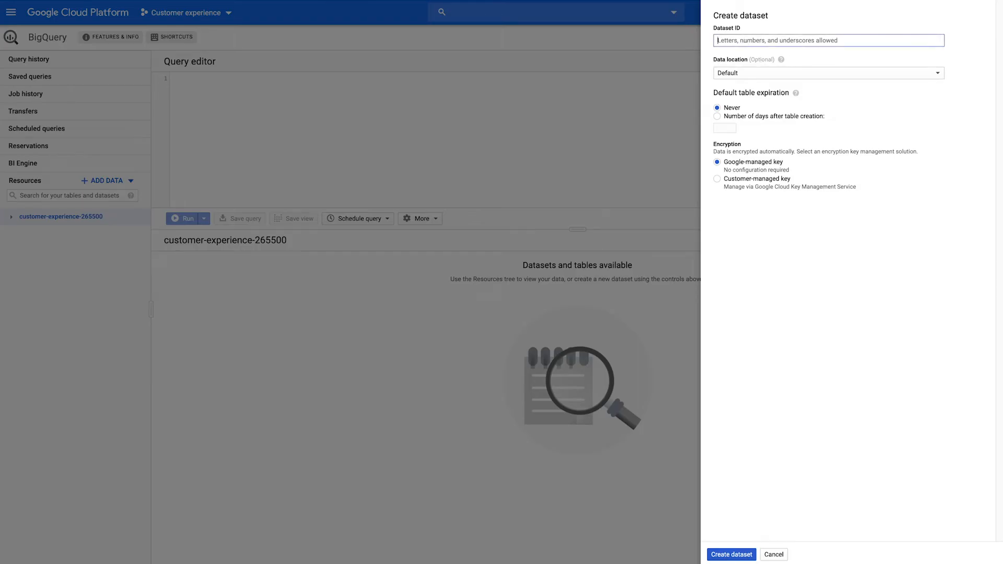
{"action": "type", "text": "deposits"}
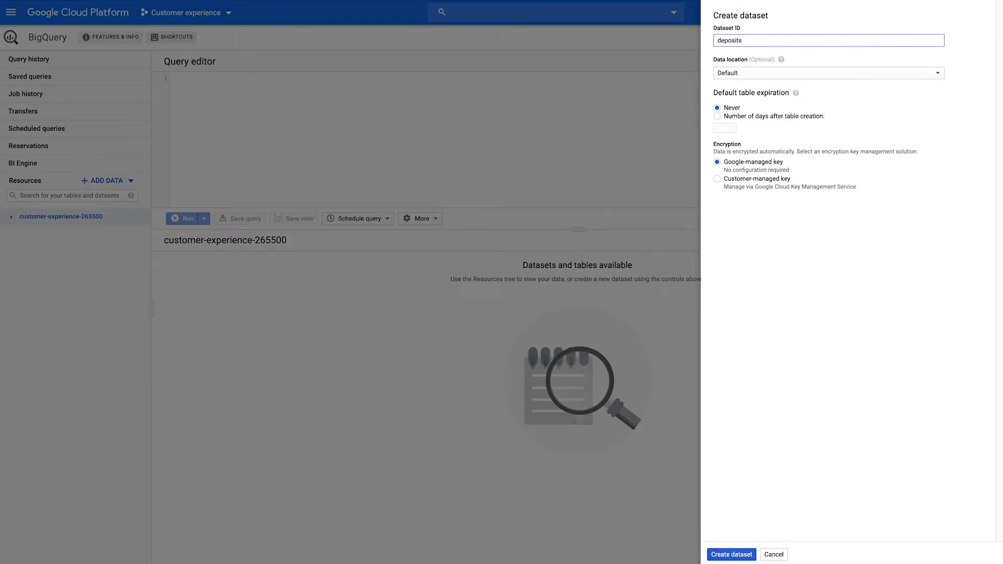
{"action": "left_click", "coordinate": [827, 72]}
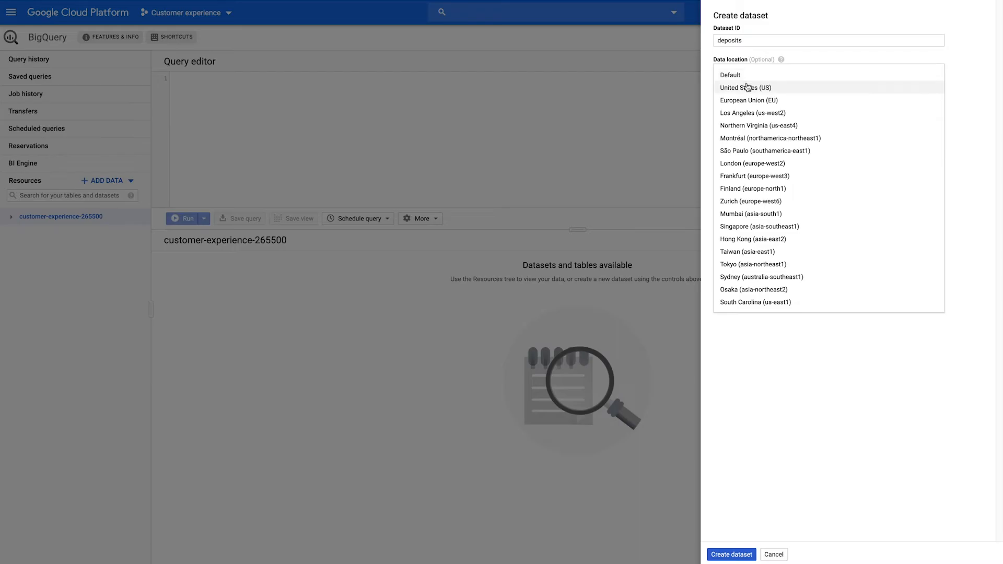
{"action": "left_click", "coordinate": [745, 88]}
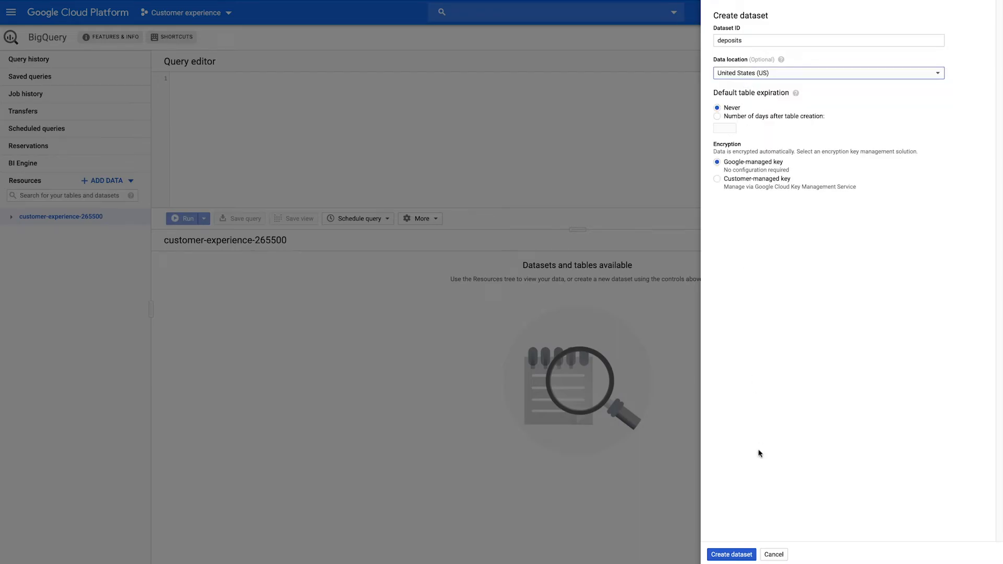
{"action": "left_click", "coordinate": [731, 553]}
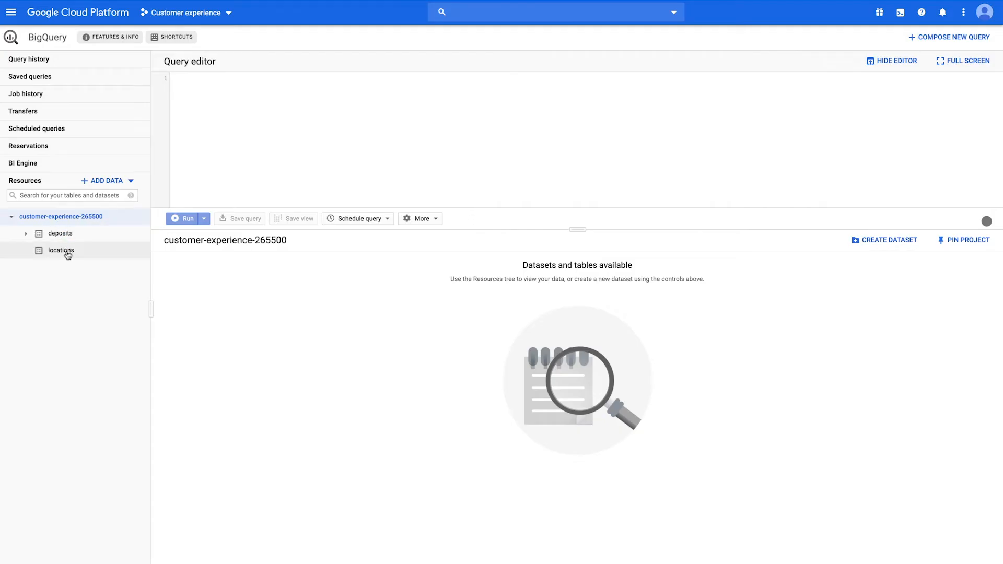
View the deposits dataset, then navigate to Cloud Storage via the console search.
{"action": "left_click", "coordinate": [60, 233]}
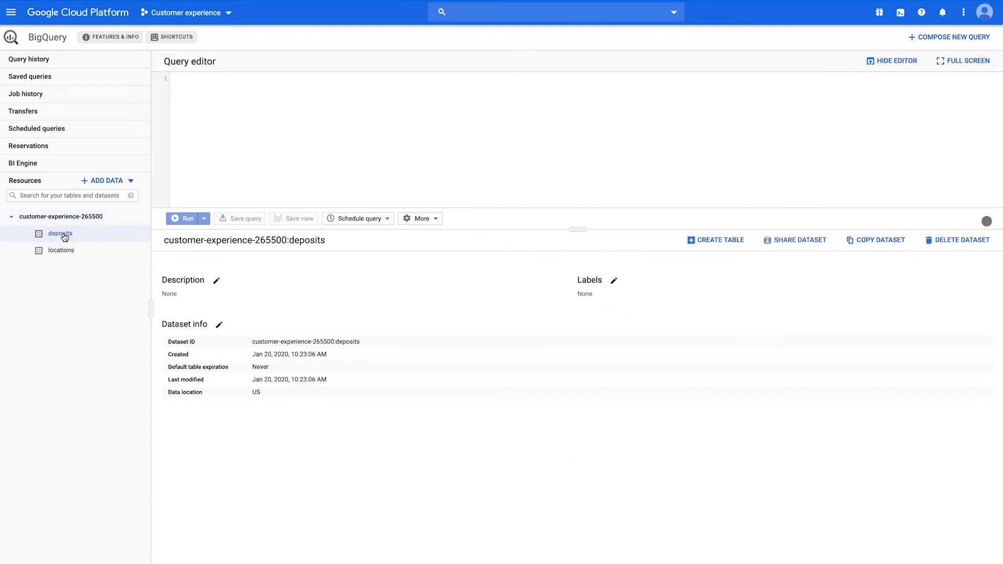
{"action": "left_click", "coordinate": [551, 12]}
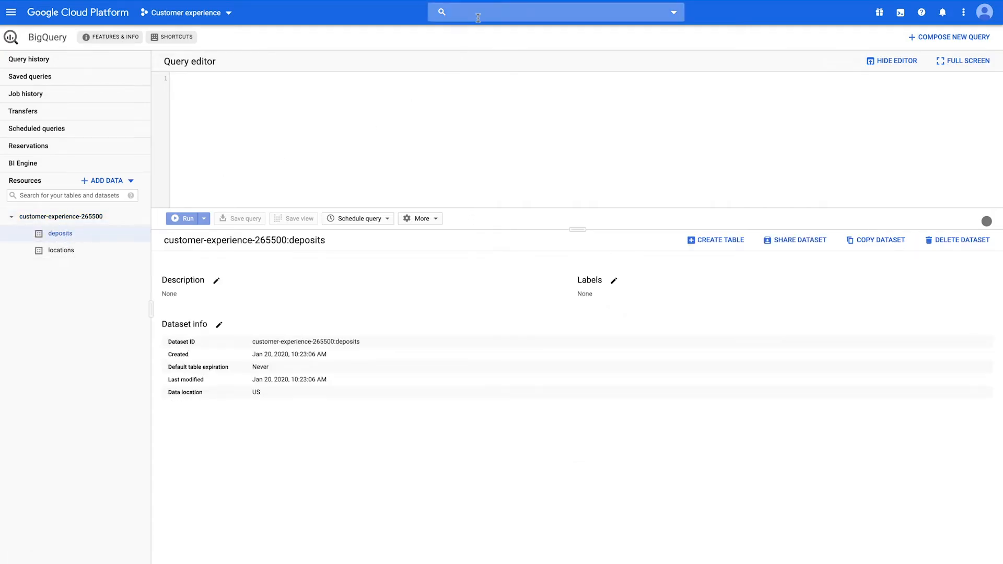
{"action": "type", "text": "storage"}
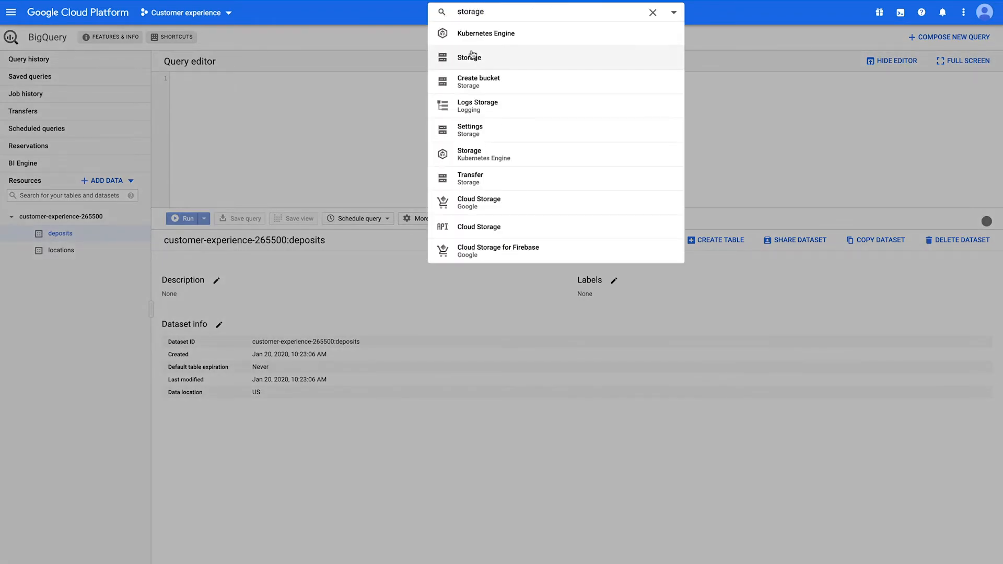
{"action": "left_click", "coordinate": [468, 56]}
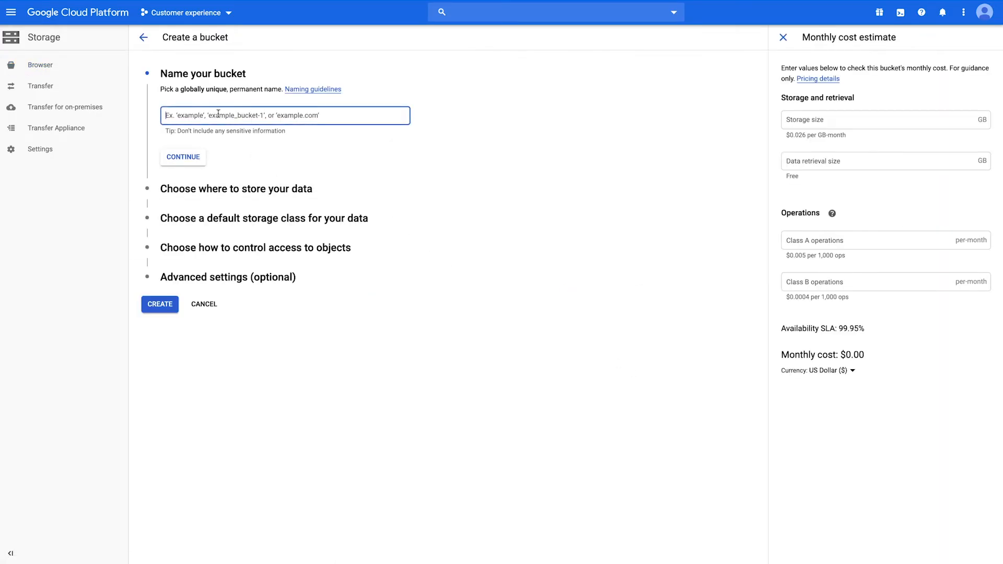
Create bucket 'deposits_2019_demo' with multi-region US location and Standard storage class.
{"action": "type", "text": "deposits_2019_demo"}
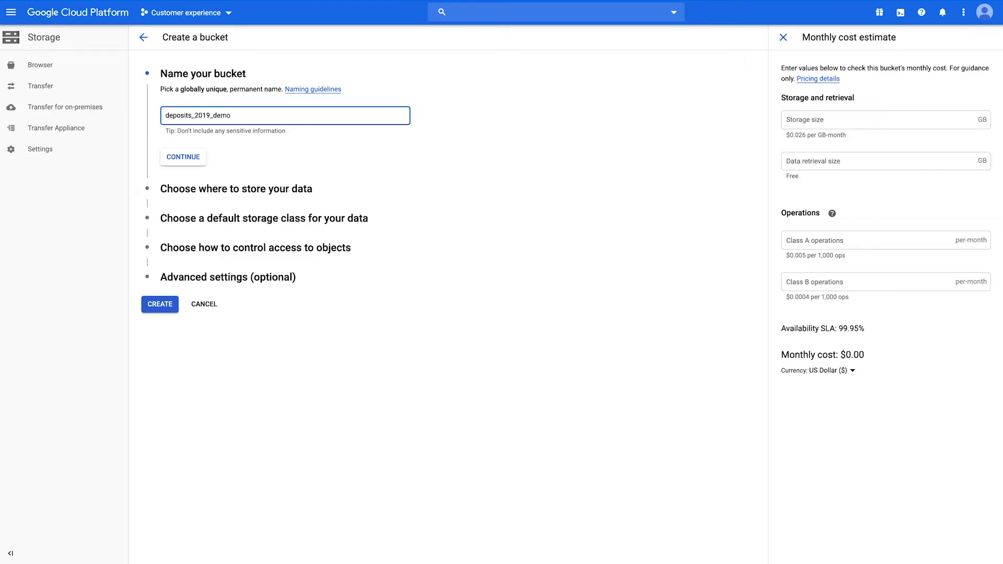
{"action": "left_click", "coordinate": [182, 156]}
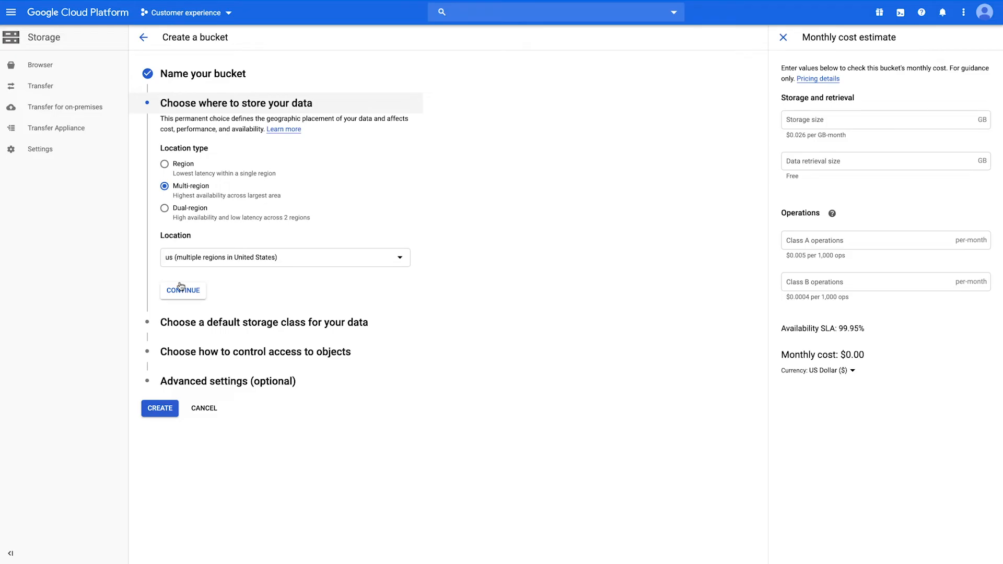
{"action": "mouse_move", "coordinate": [182, 296]}
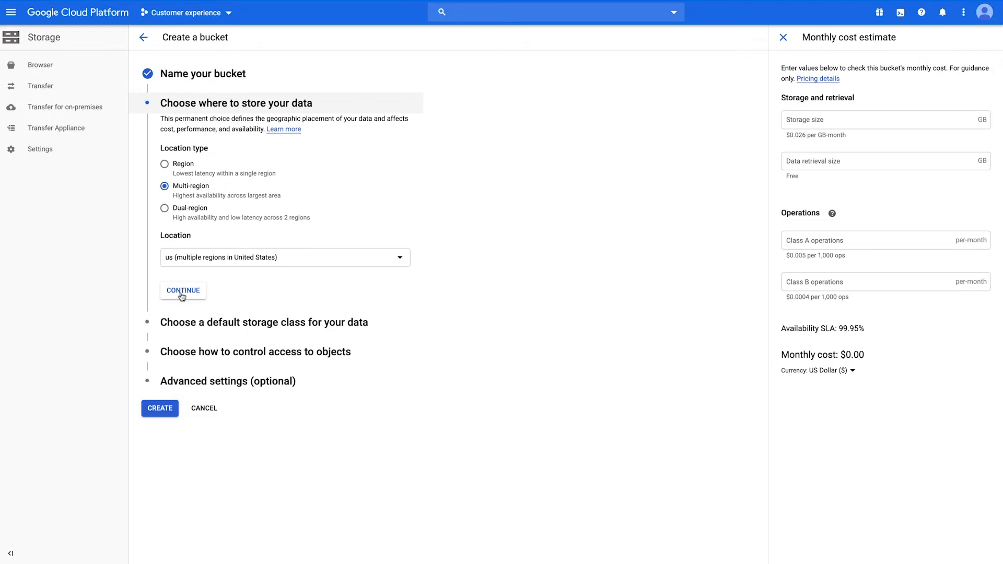
{"action": "left_click", "coordinate": [182, 291]}
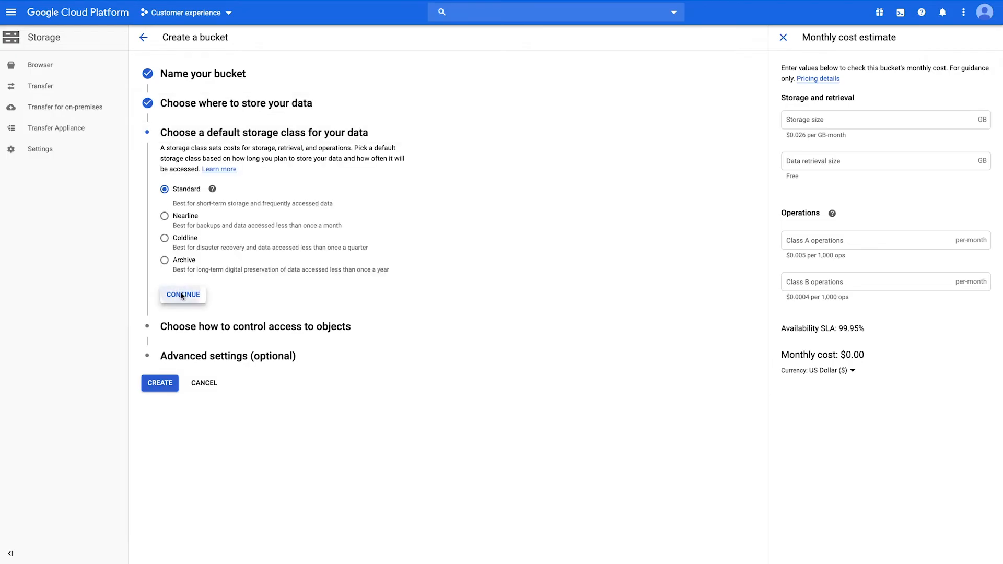
{"action": "left_click", "coordinate": [182, 294]}
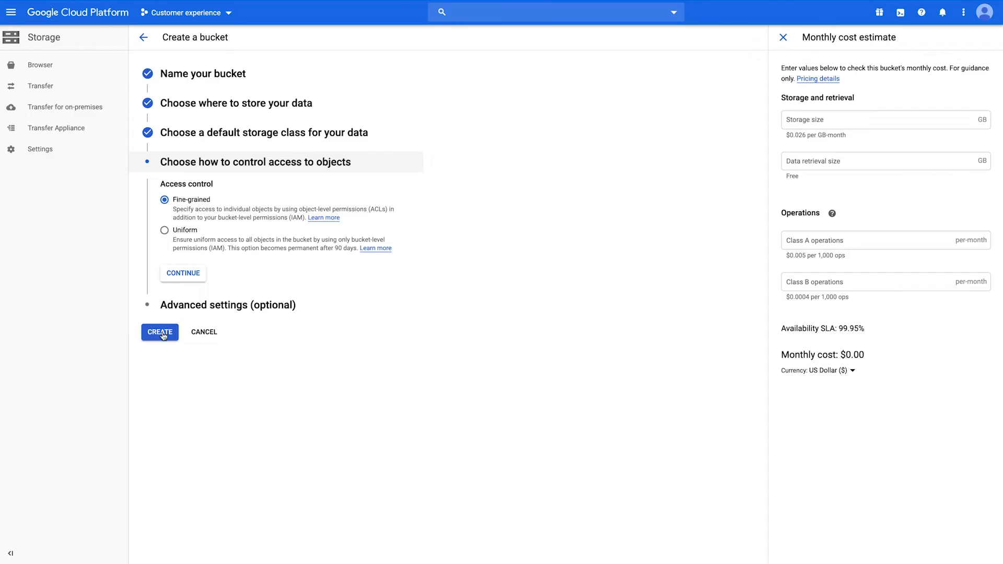
{"action": "left_click", "coordinate": [160, 332]}
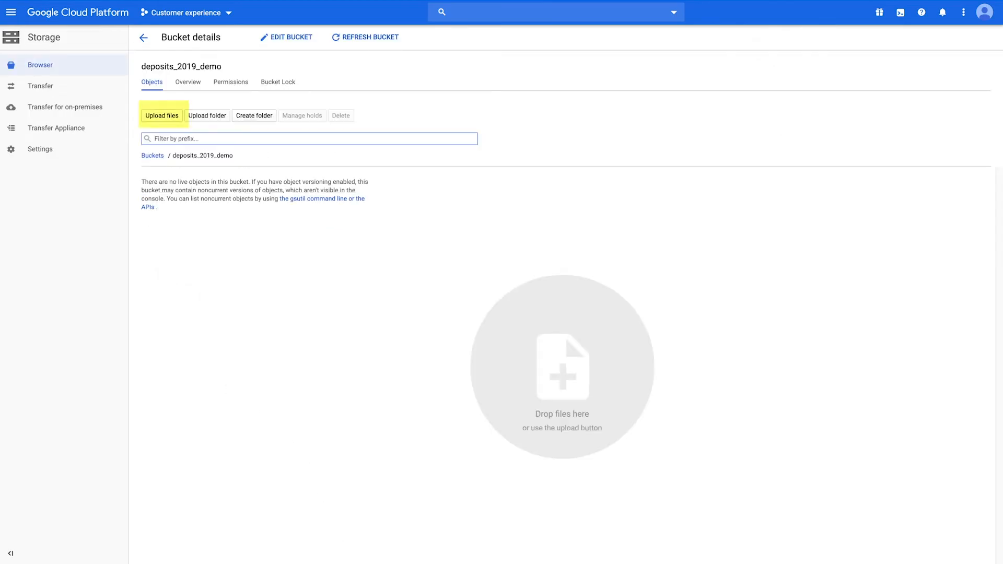
Upload ALL_2019.csv into the deposits_2019_demo bucket by dragging it onto the drop zone.
{"action": "left_click_drag", "start_coordinate": [463, 397], "coordinate": [463, 397]}
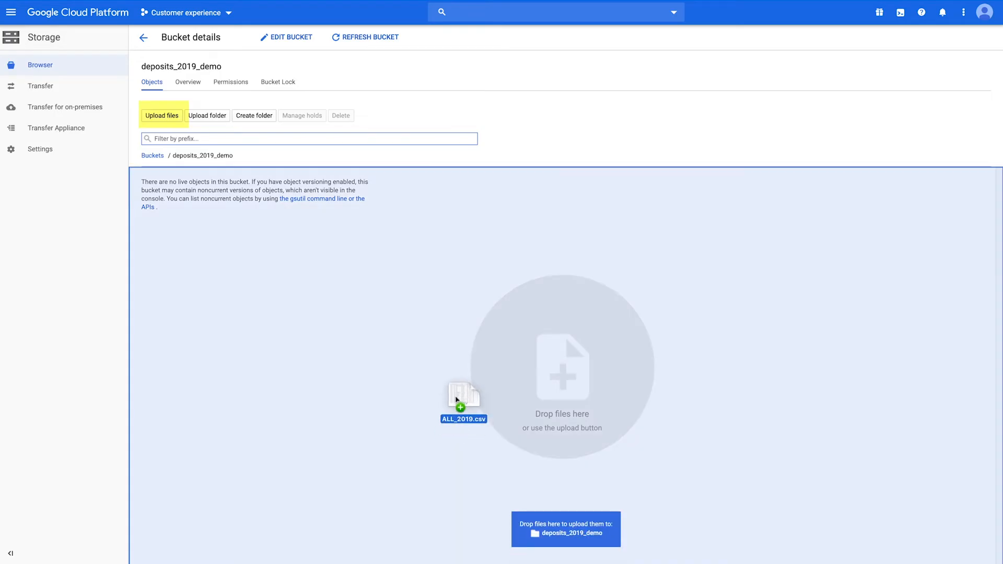
{"action": "left_click_drag", "start_coordinate": [463, 395], "coordinate": [562, 368]}
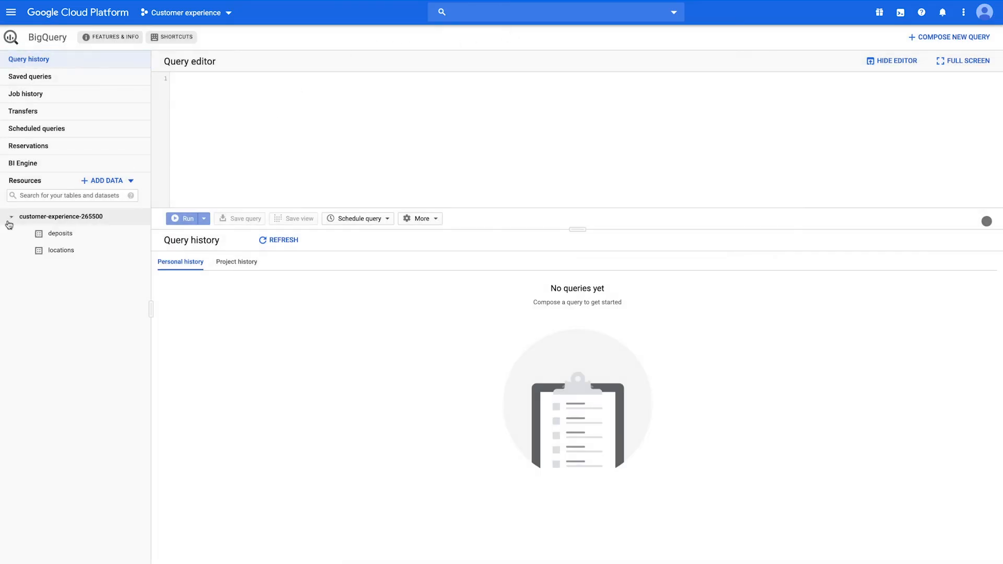
Start a new table in deposits sourced from Google Cloud Storage.
{"action": "left_click", "coordinate": [60, 233]}
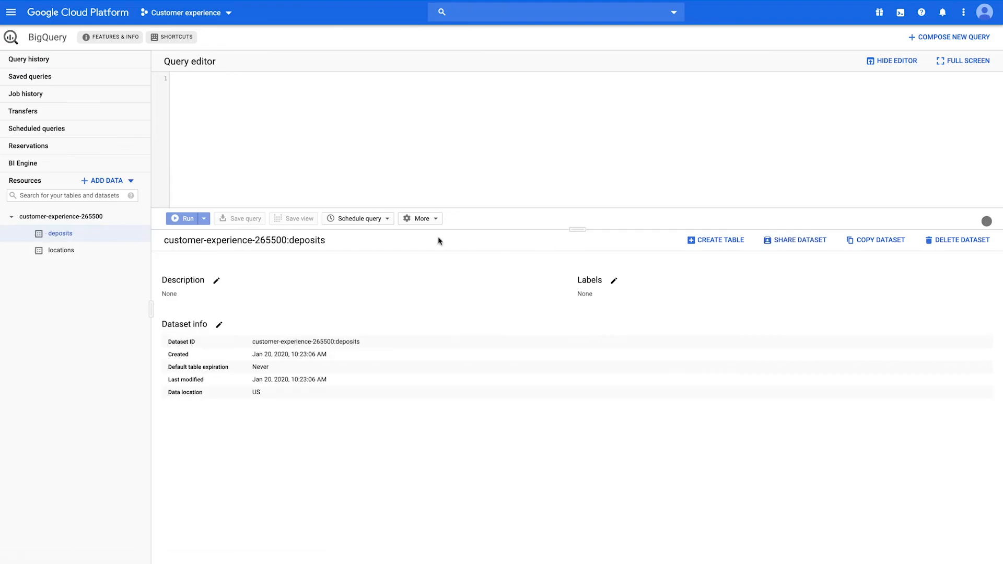
{"action": "left_click", "coordinate": [715, 241]}
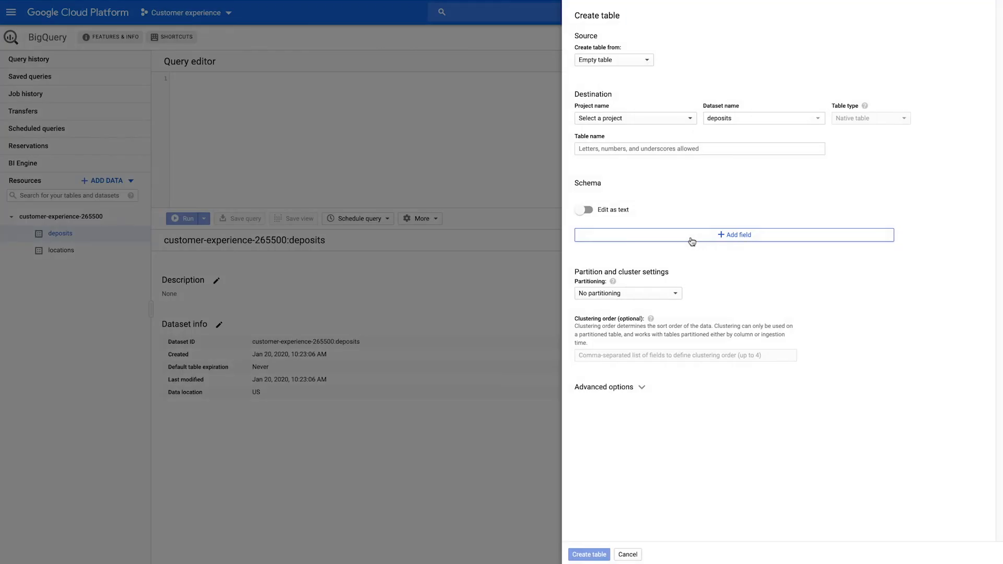
{"action": "left_click", "coordinate": [634, 118]}
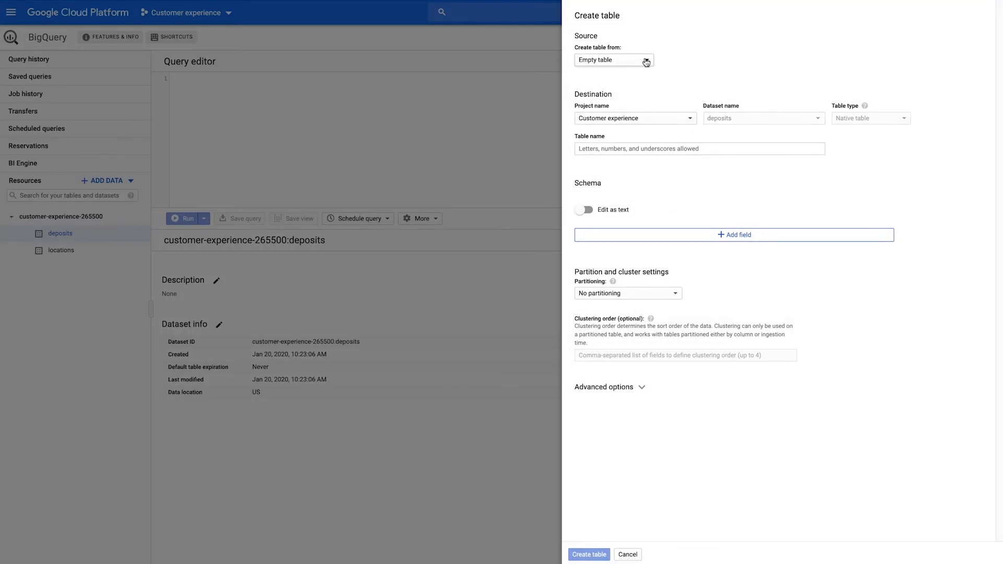
{"action": "left_click", "coordinate": [612, 60]}
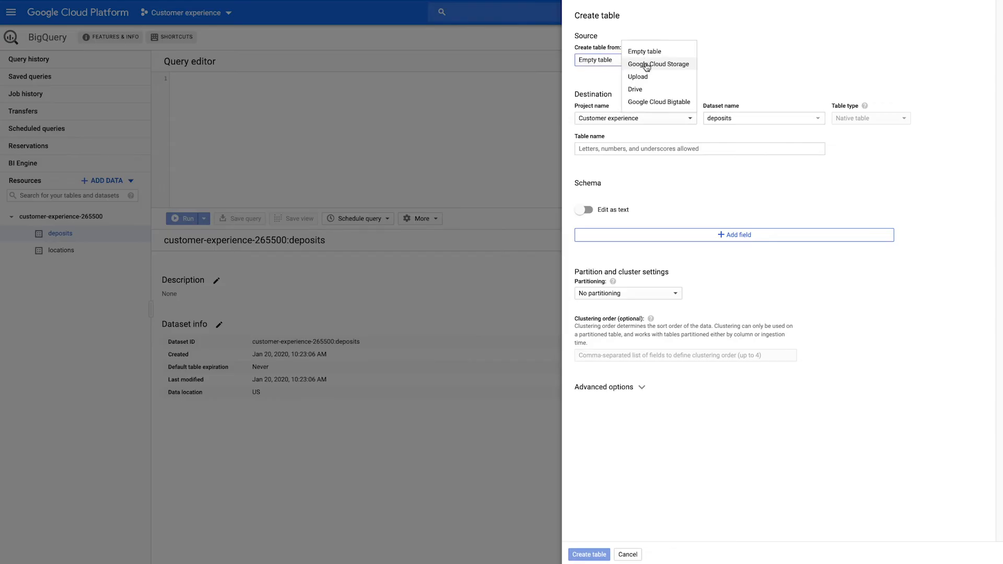
{"action": "left_click", "coordinate": [657, 63]}
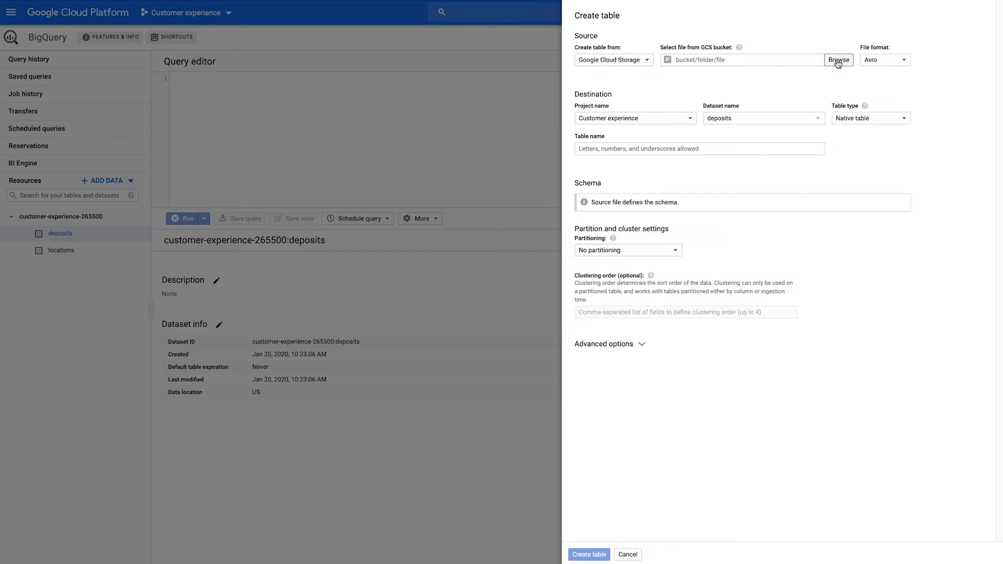
Select deposits_2019_demo/ALL_2019.csv as the table's source file.
{"action": "left_click", "coordinate": [838, 59]}
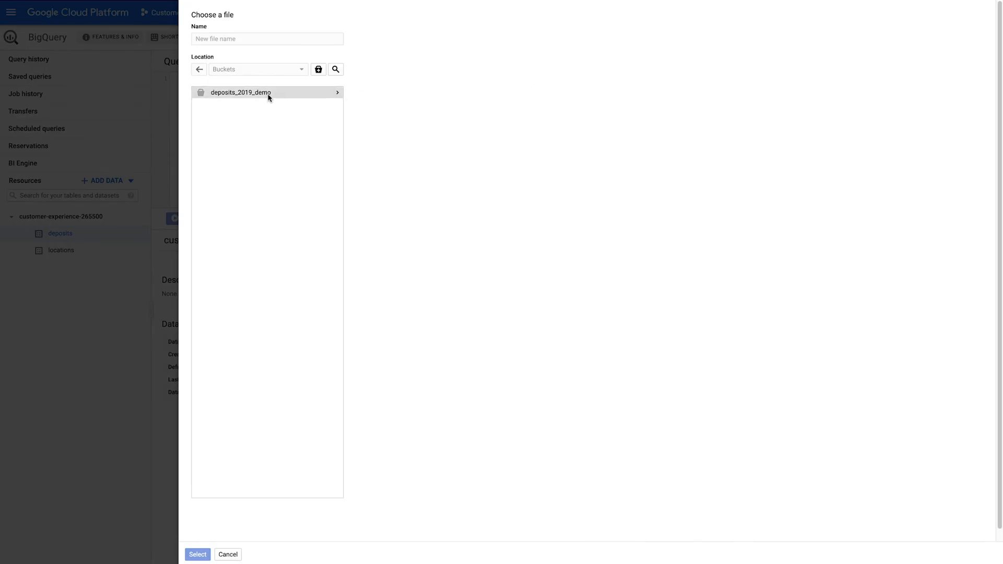
{"action": "left_click", "coordinate": [268, 92]}
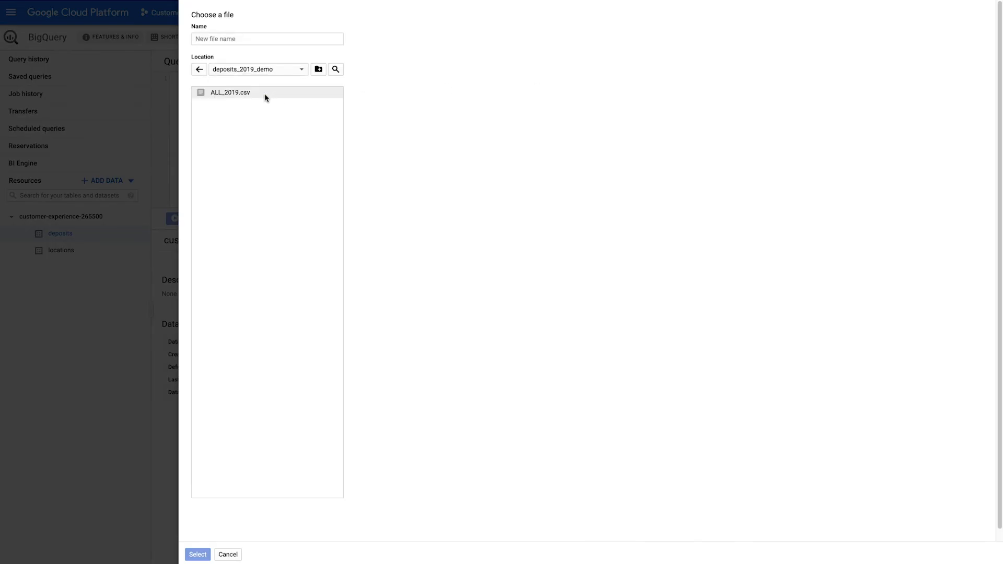
{"action": "left_click", "coordinate": [230, 92]}
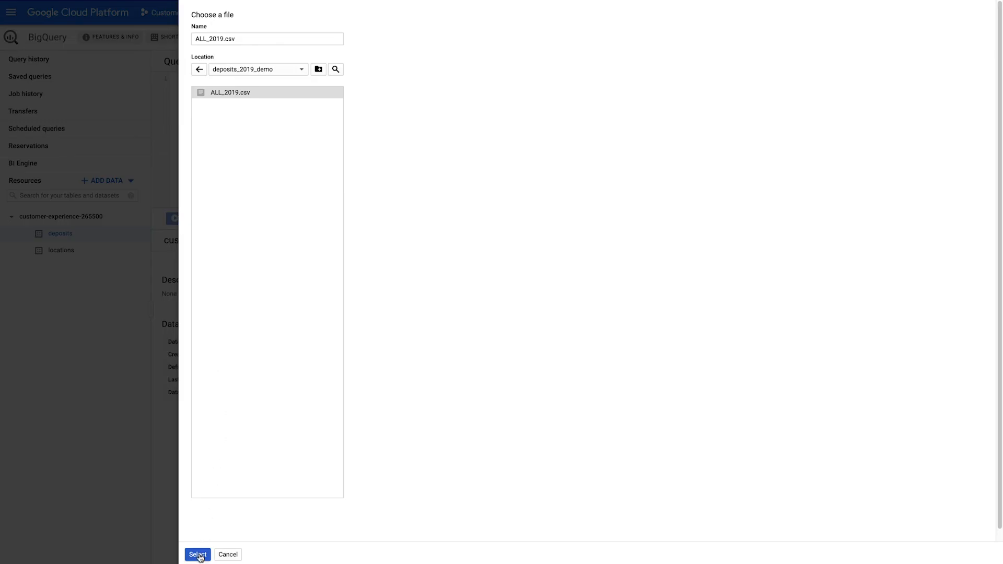
{"action": "left_click", "coordinate": [197, 555]}
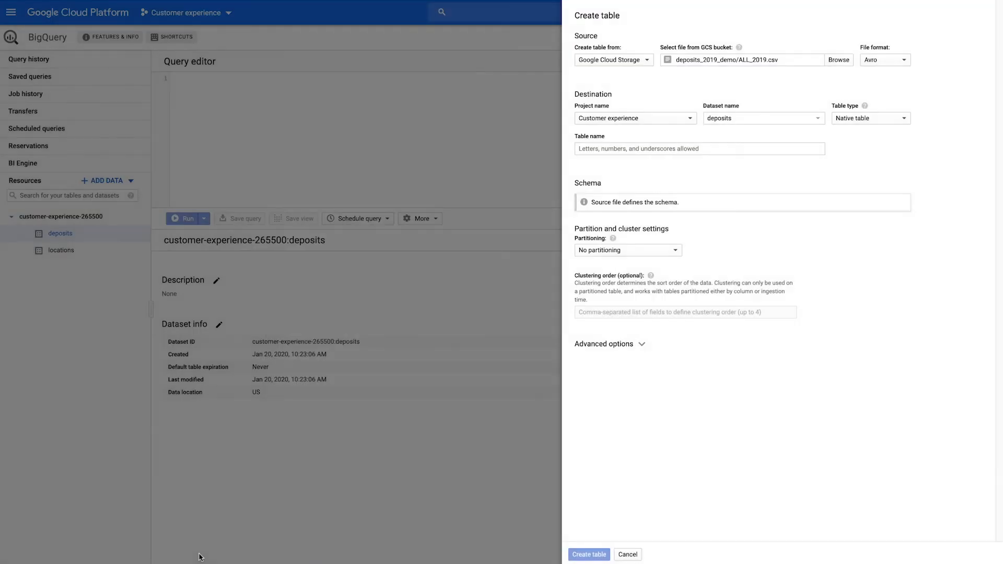
Name the CSV-format table all_2019 and enable schema auto-detection.
{"action": "left_click", "coordinate": [885, 59]}
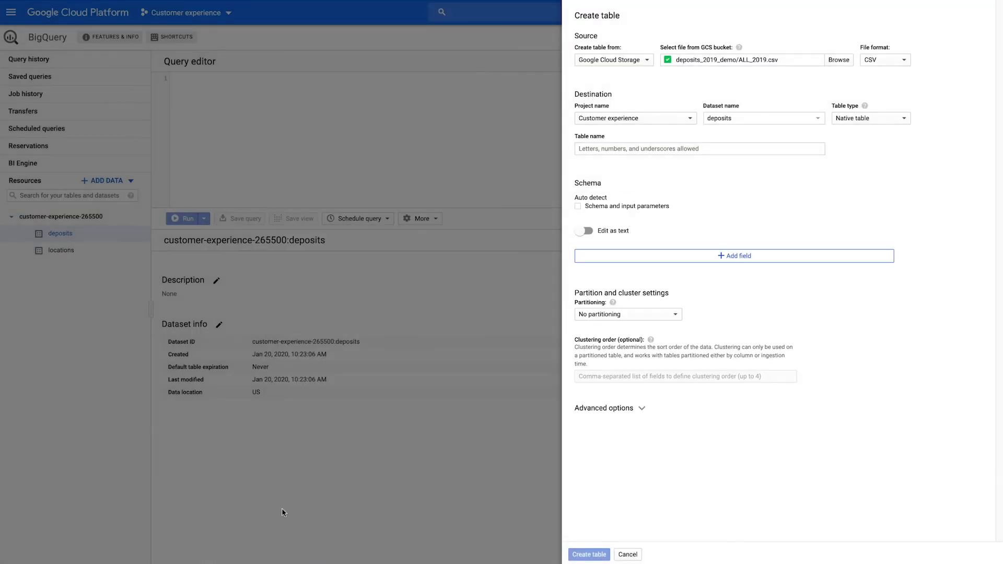
{"action": "left_click", "coordinate": [699, 149]}
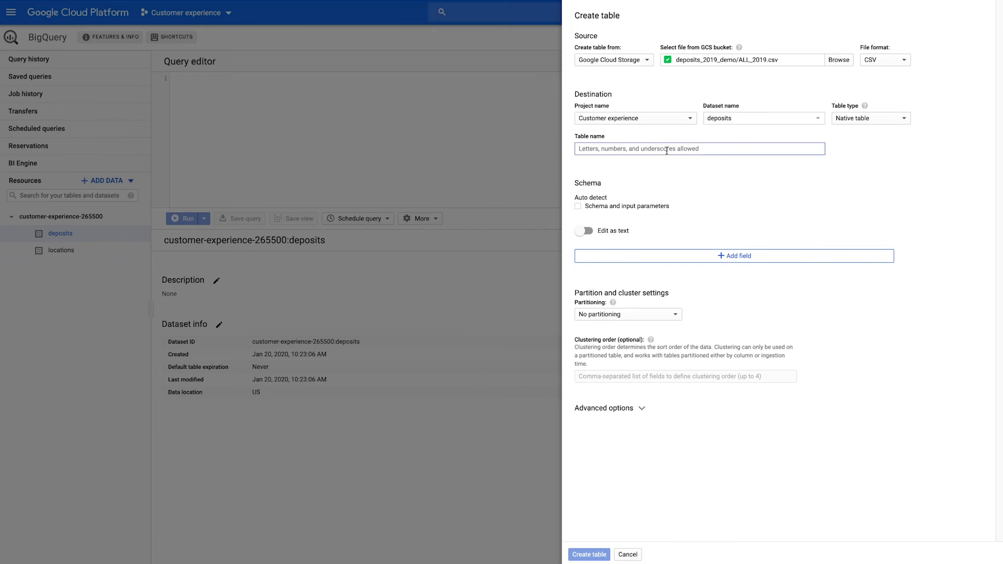
{"action": "type", "text": "all_2019"}
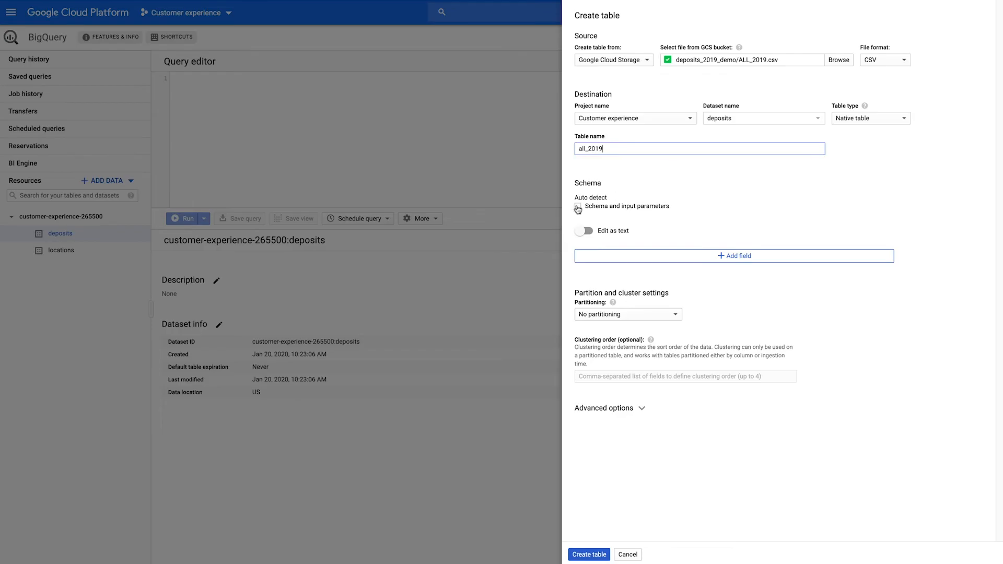
{"action": "left_click", "coordinate": [578, 209]}
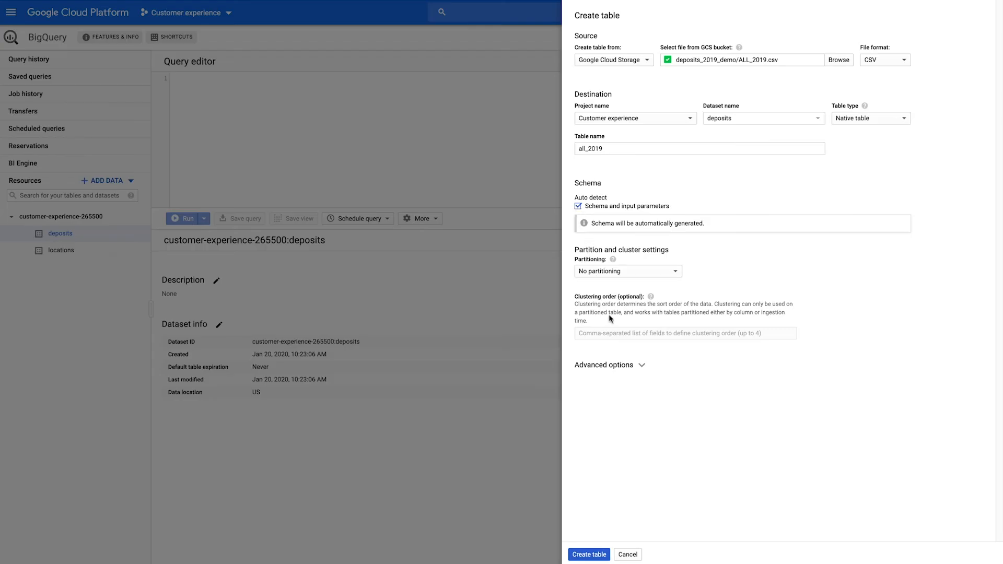
Set Header rows to skip to 1 in Advanced options and create the all_2019 table.
{"action": "left_click", "coordinate": [605, 364]}
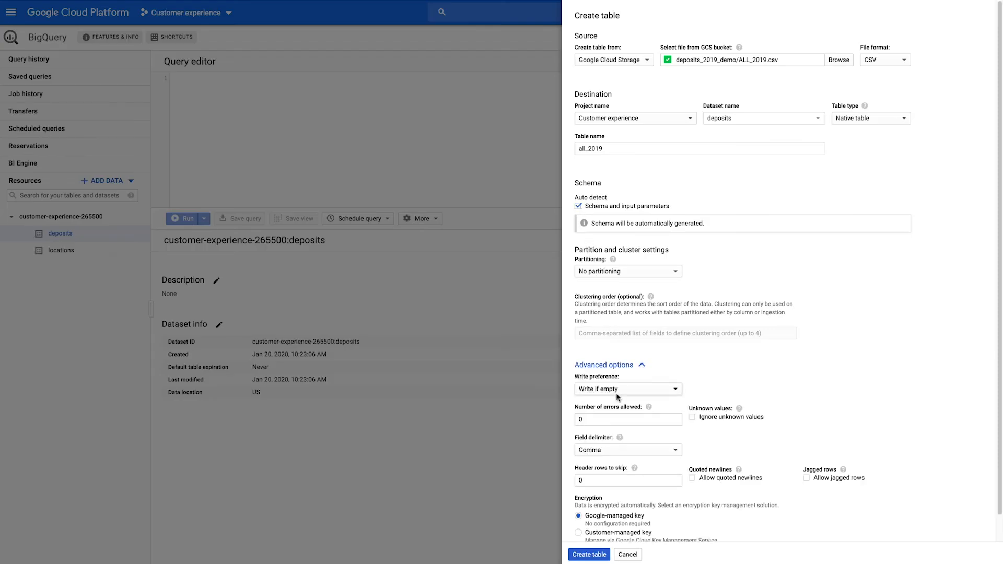
{"action": "left_click", "coordinate": [628, 481]}
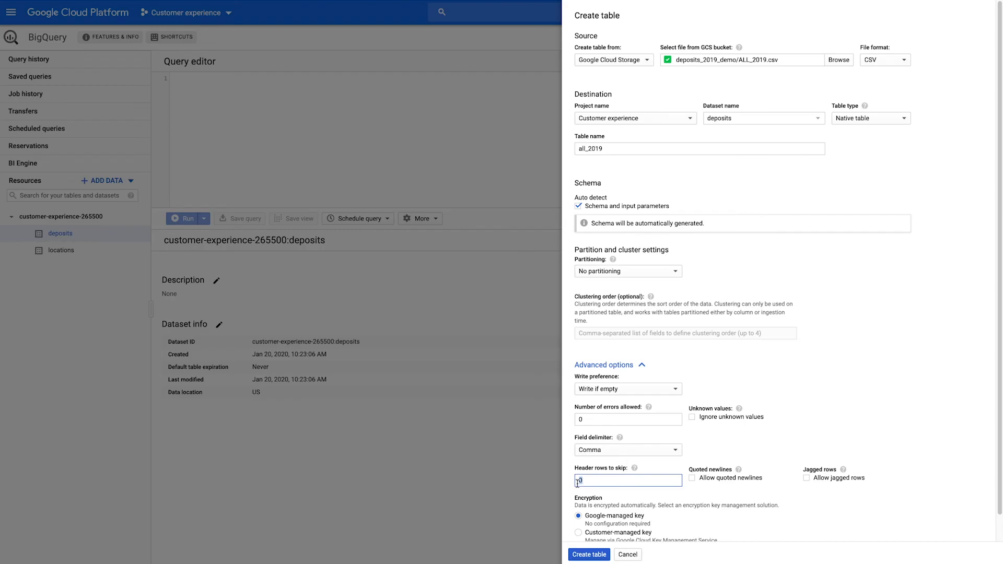
{"action": "type", "text": "1"}
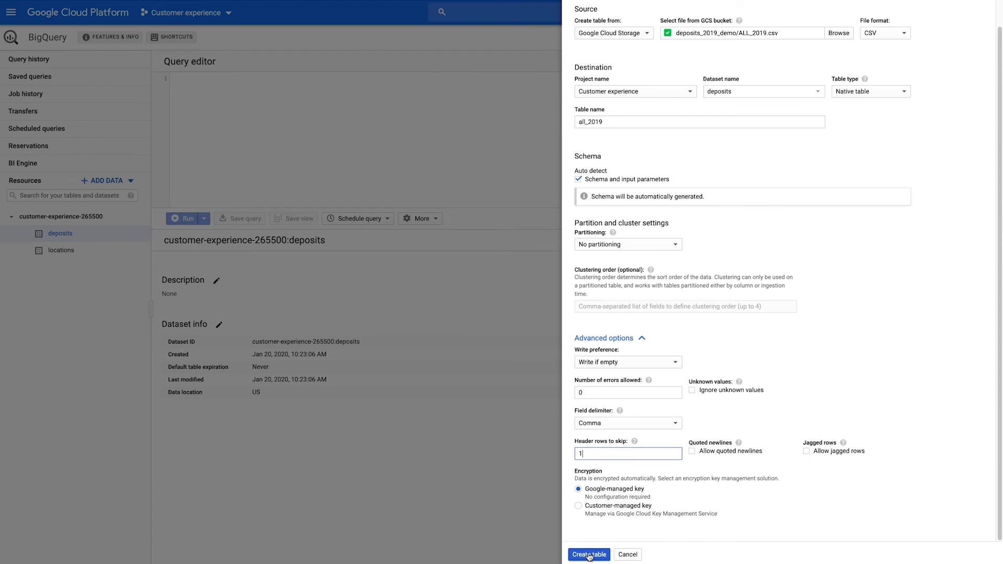
{"action": "left_click", "coordinate": [589, 555]}
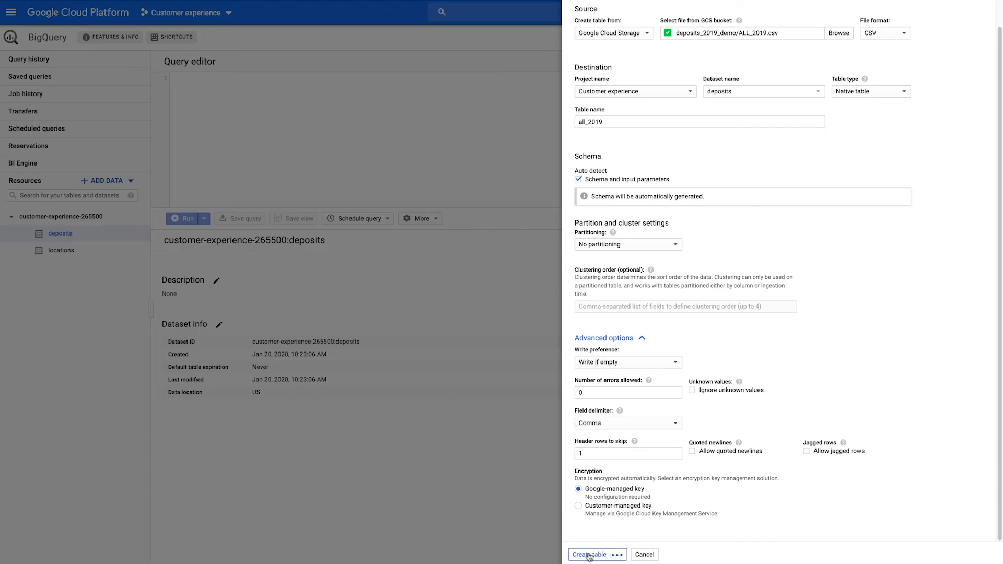
{"action": "left_click", "coordinate": [592, 555]}
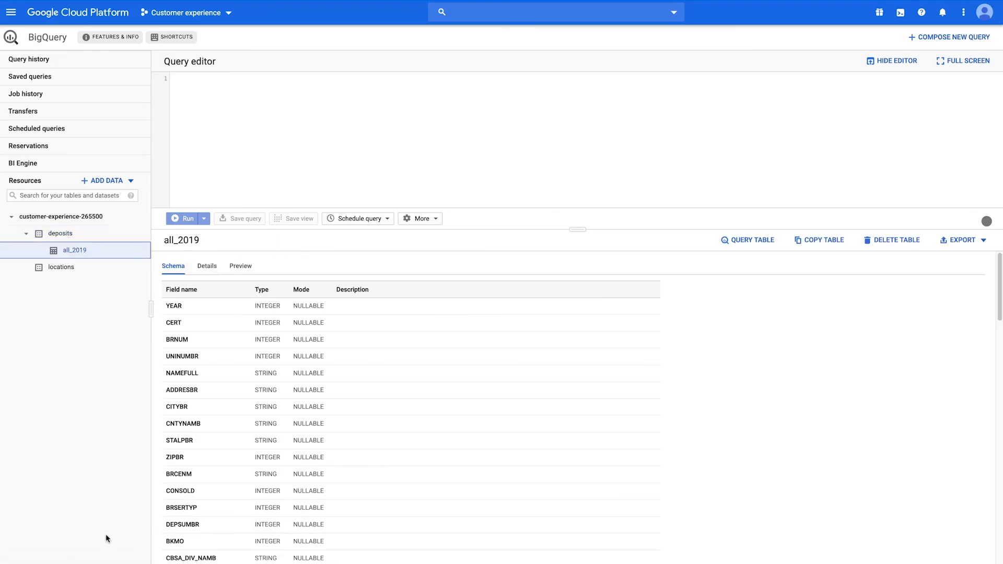
Check all_2019's details, preview its rows, and start a query on it.
{"action": "left_click", "coordinate": [207, 267]}
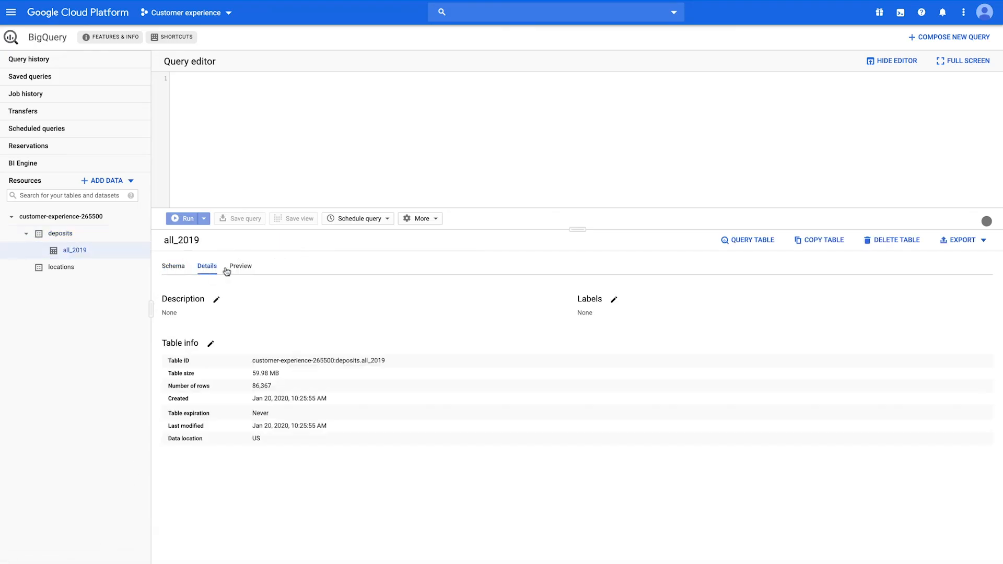
{"action": "left_click", "coordinate": [241, 266]}
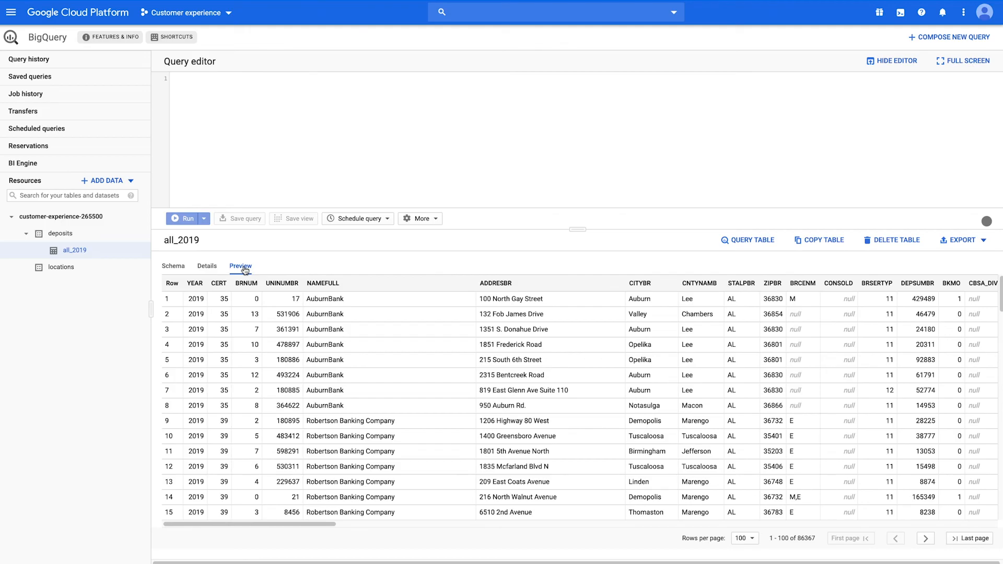
{"action": "mouse_move", "coordinate": [726, 241]}
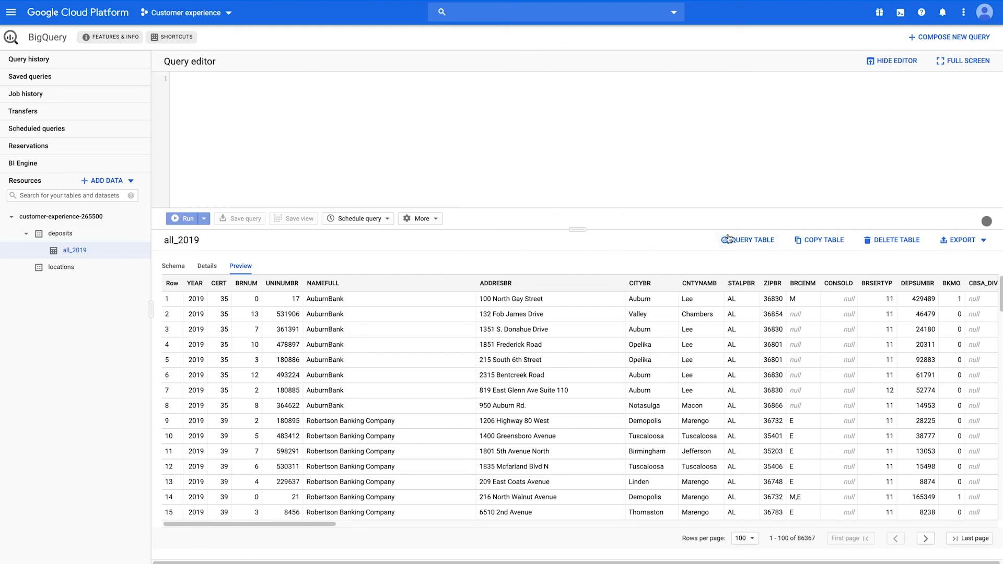
{"action": "left_click", "coordinate": [747, 240]}
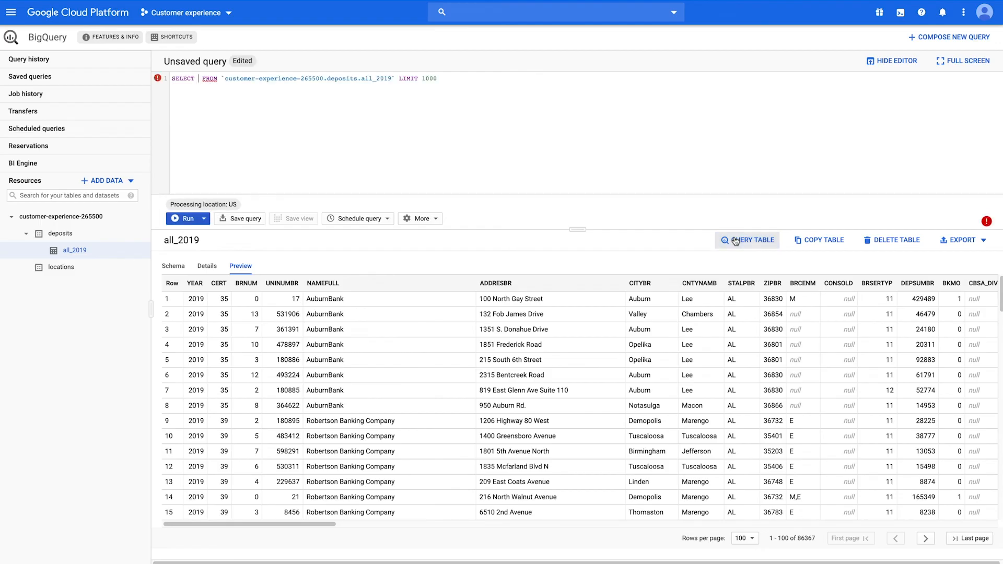